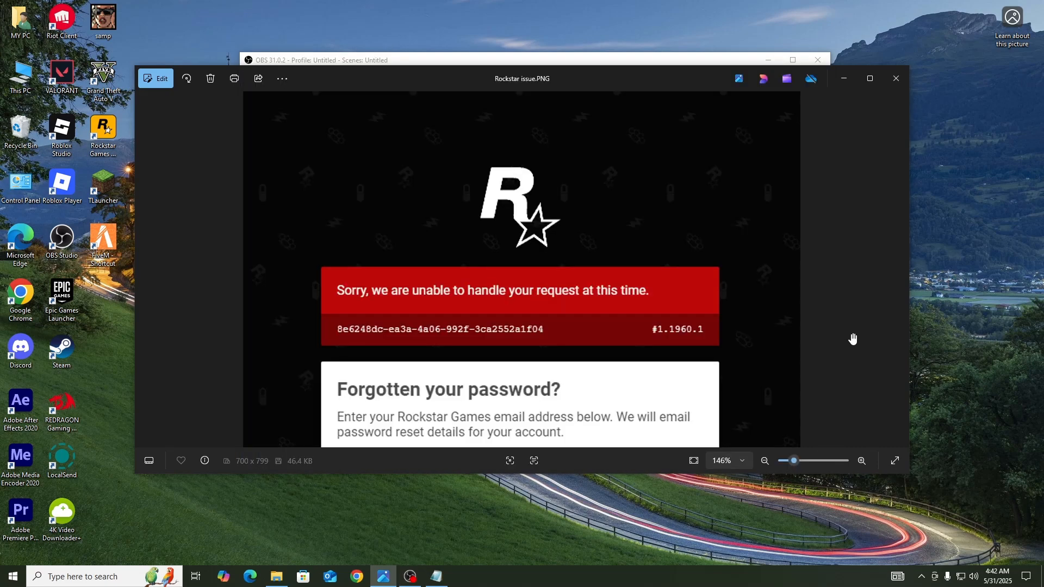
{"action": "mouse_move", "coordinate": [781, 313]}
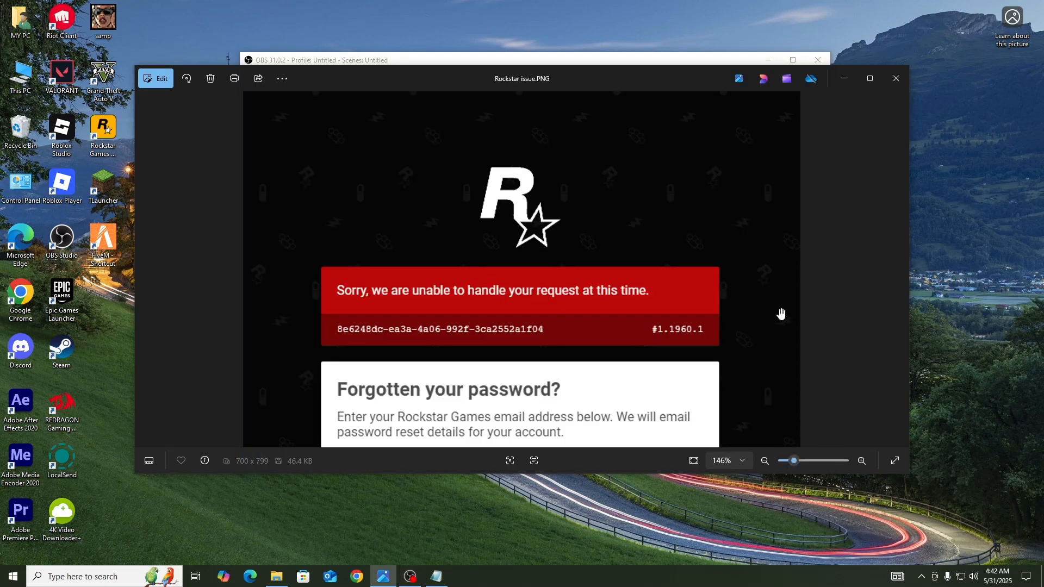